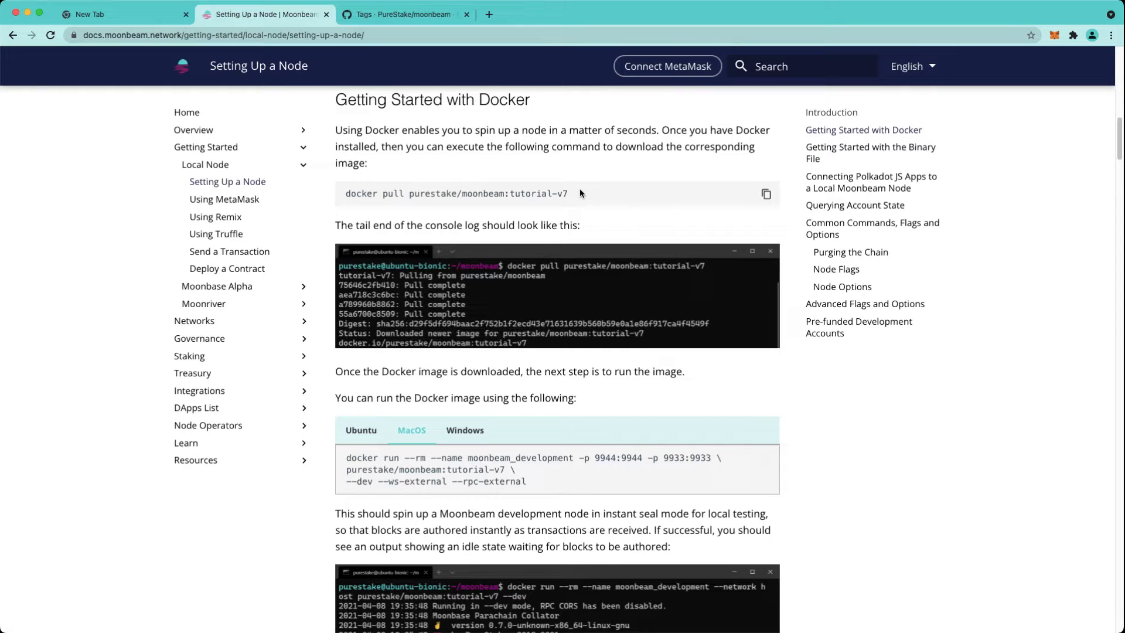
# Step: Note the tutorial-v7 tag in the docker pull command and switch to GitHub tags
pyautogui.doubleClick(536, 194)
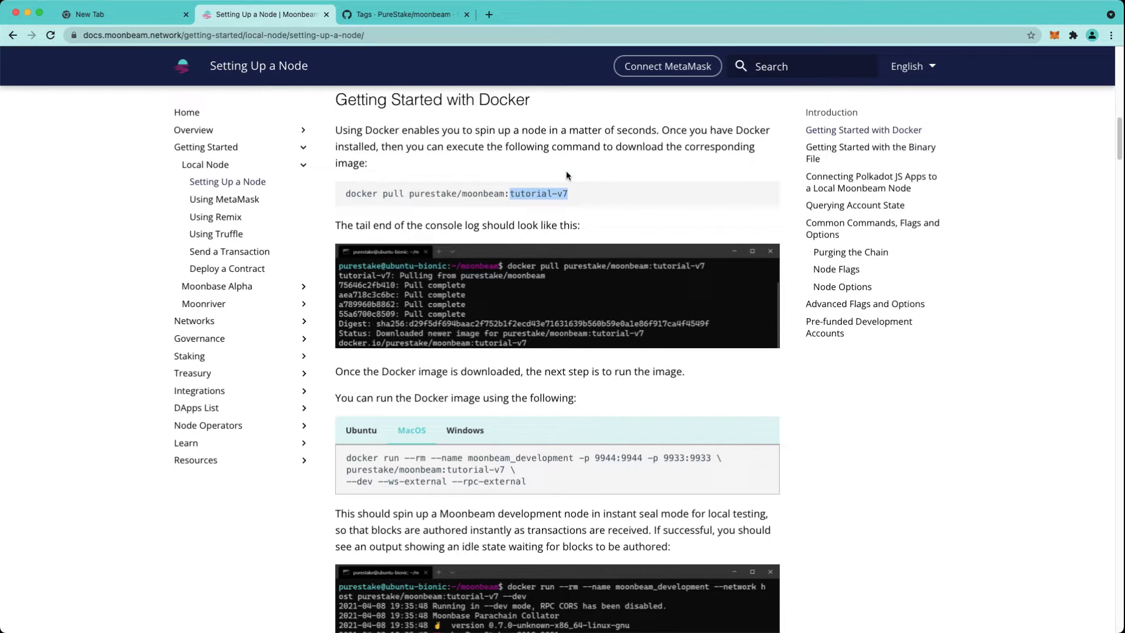
pyautogui.click(402, 13)
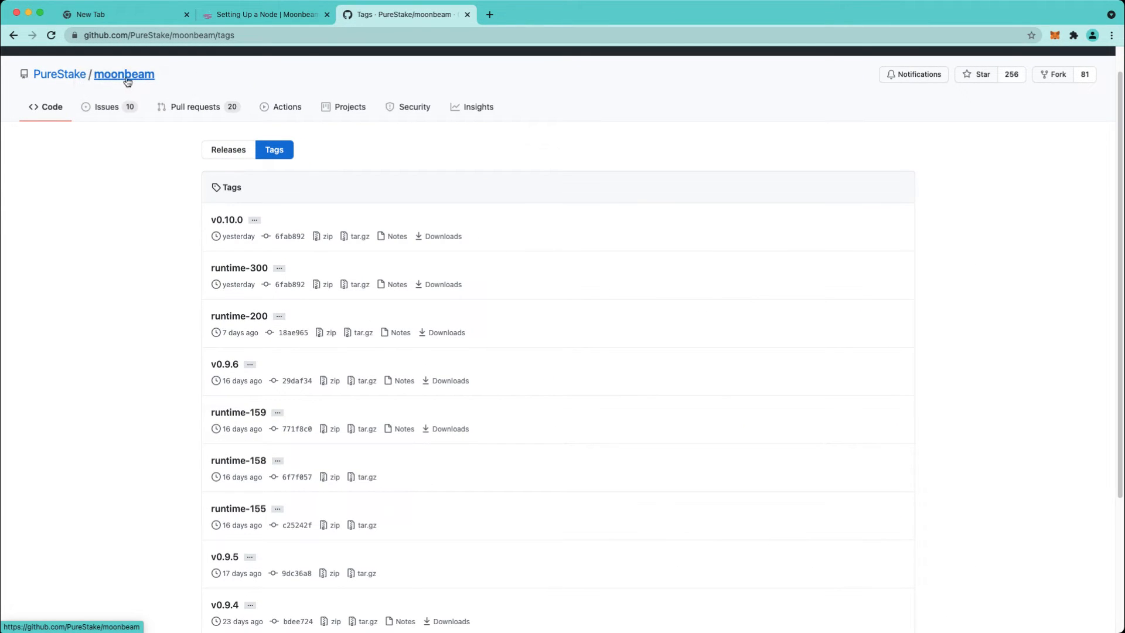
# Step: Find the tutorial-v7 tag on the next page of moonbeam repository tags
pyautogui.click(124, 73)
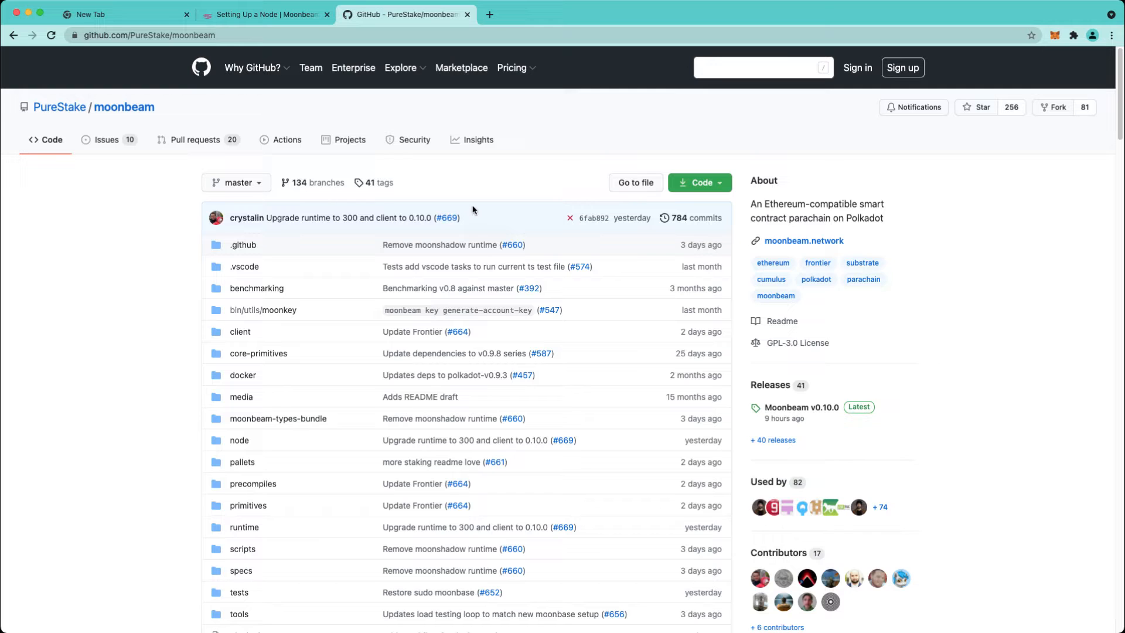
pyautogui.click(379, 183)
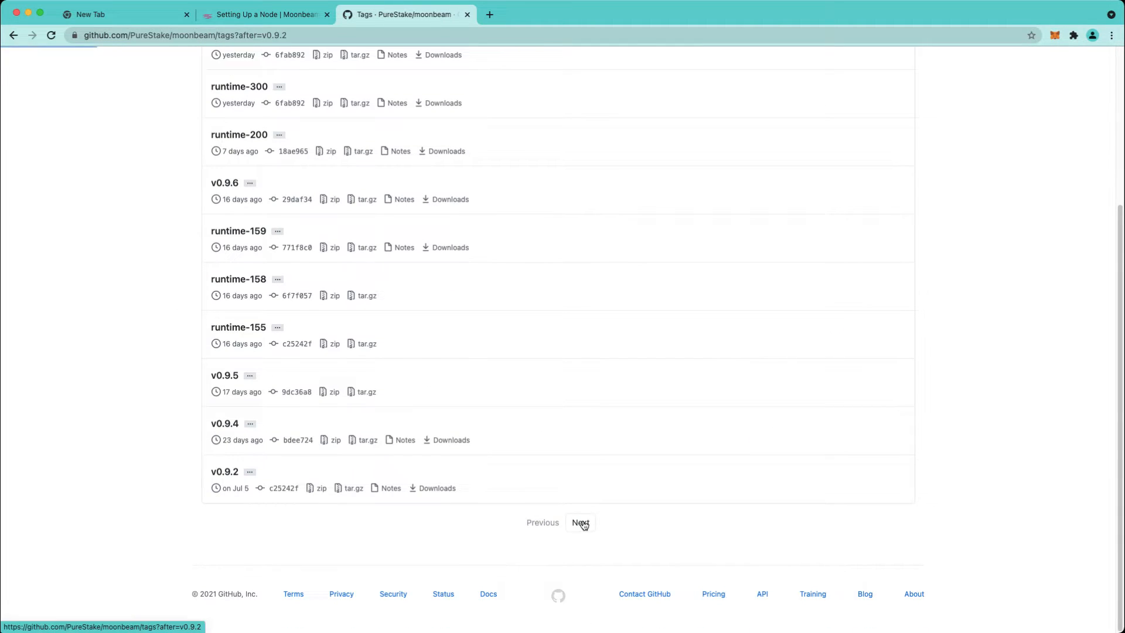
pyautogui.click(580, 522)
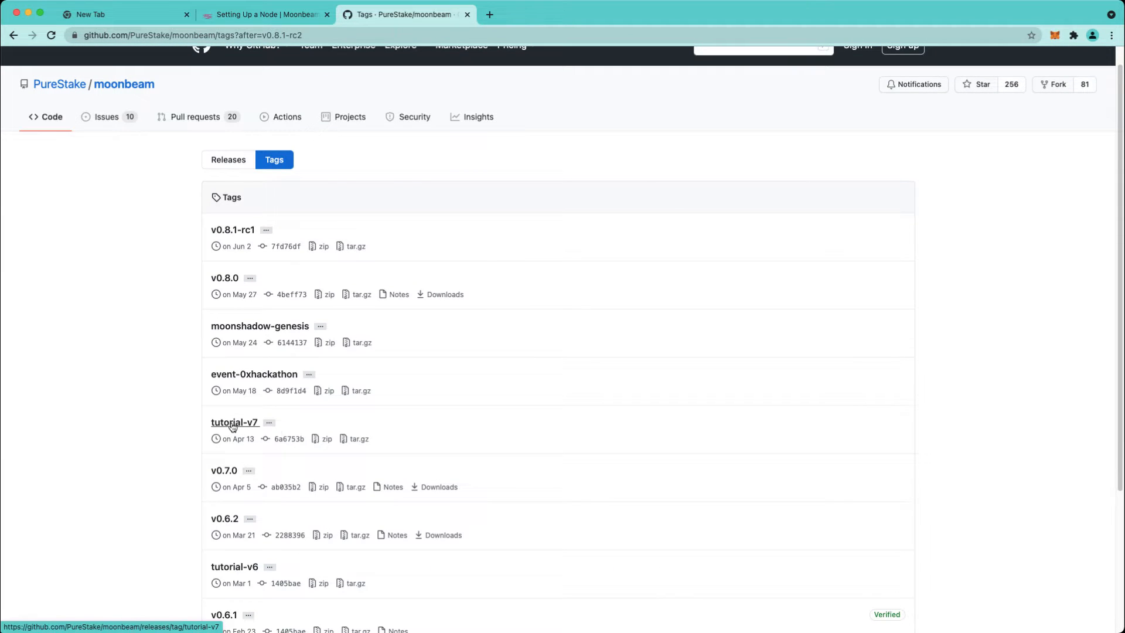
pyautogui.click(264, 14)
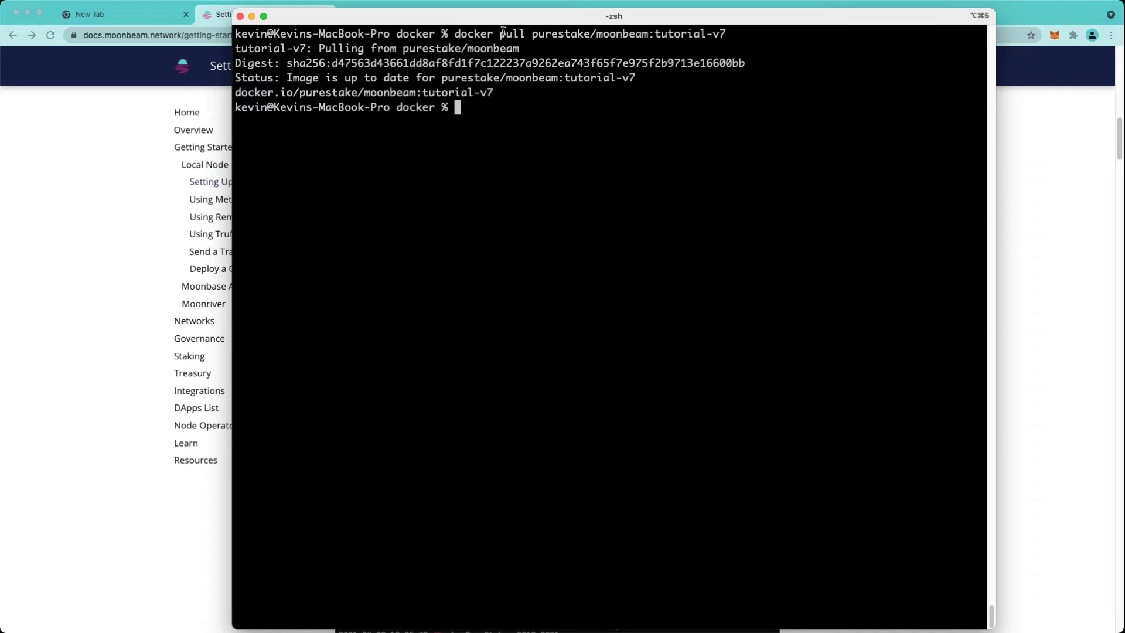
pyautogui.moveTo(250, 167)
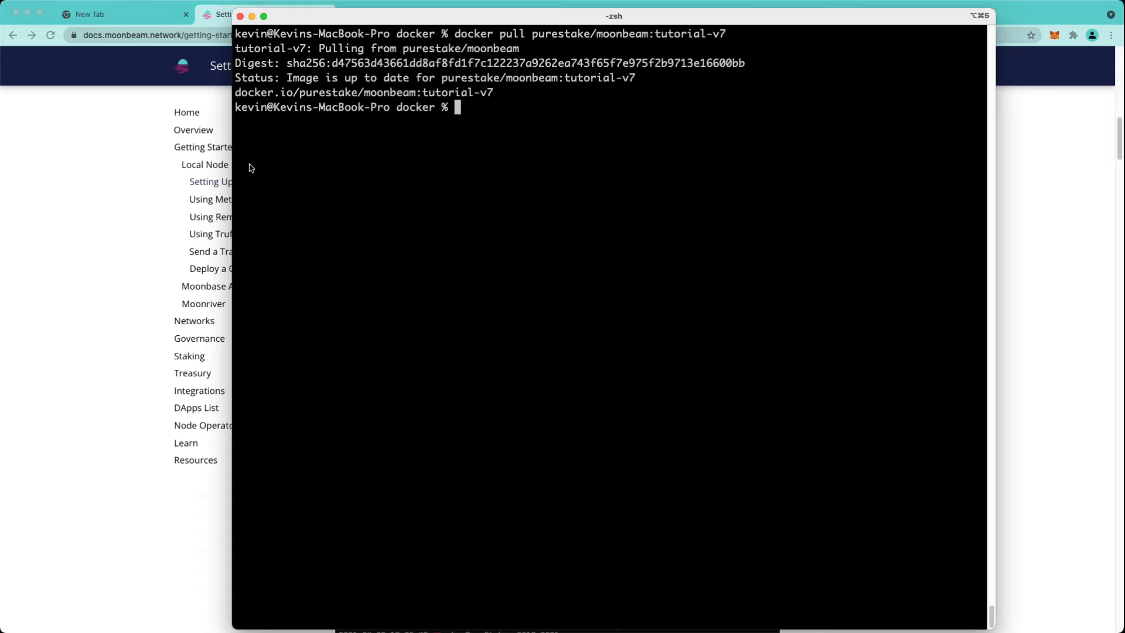
# Step: Copy the macOS docker run command from the Moonbeam setup guide
pyautogui.click(266, 14)
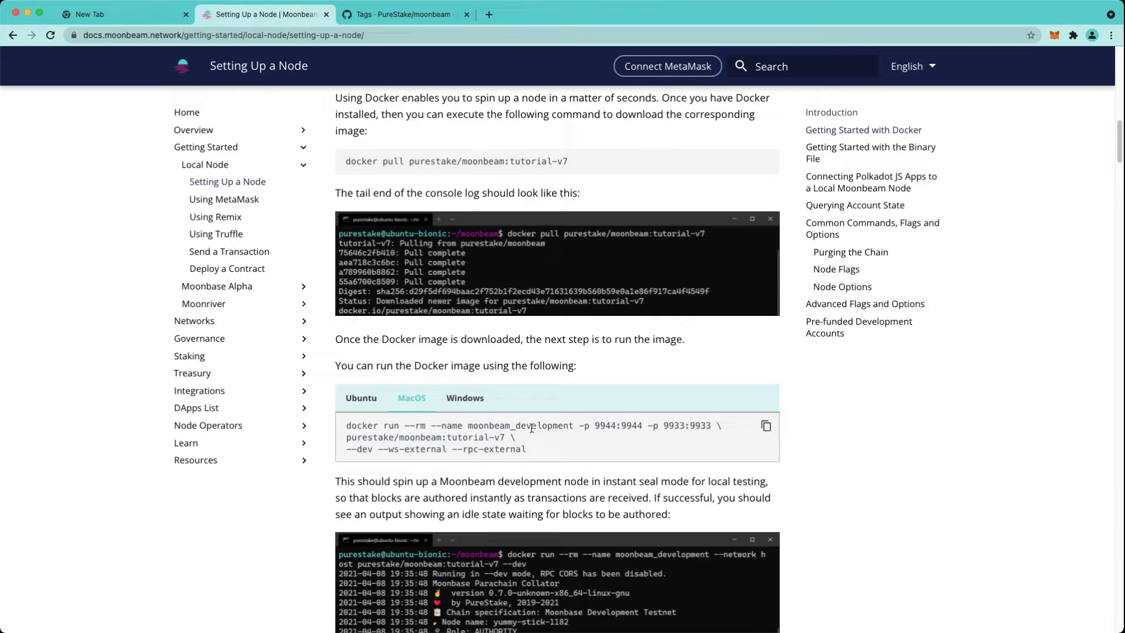
pyautogui.moveTo(767, 427)
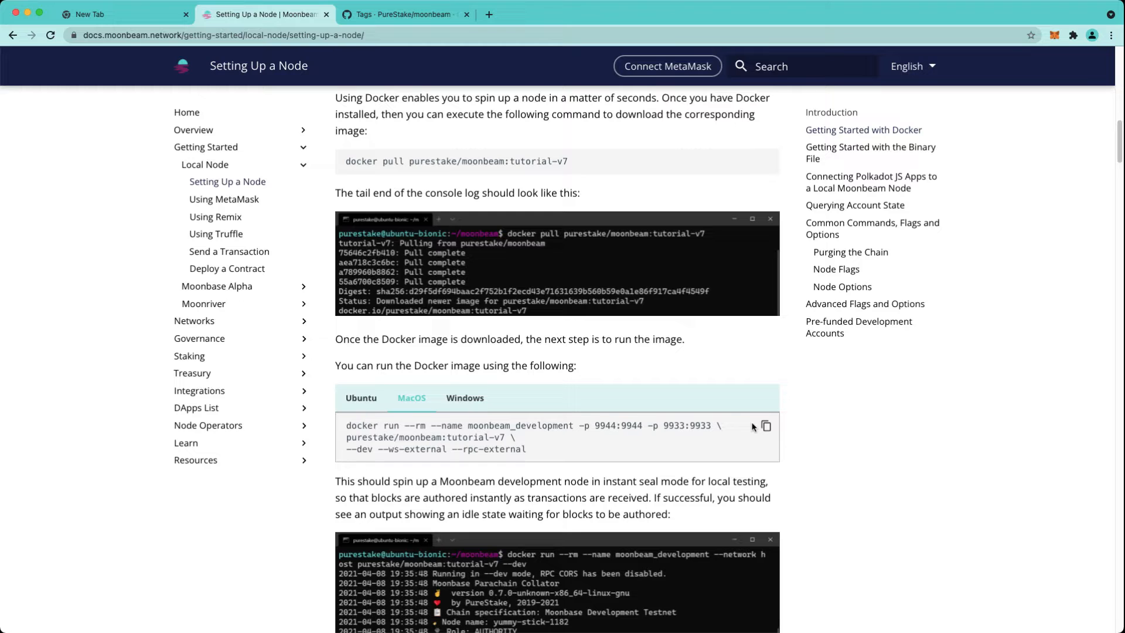
pyautogui.click(765, 426)
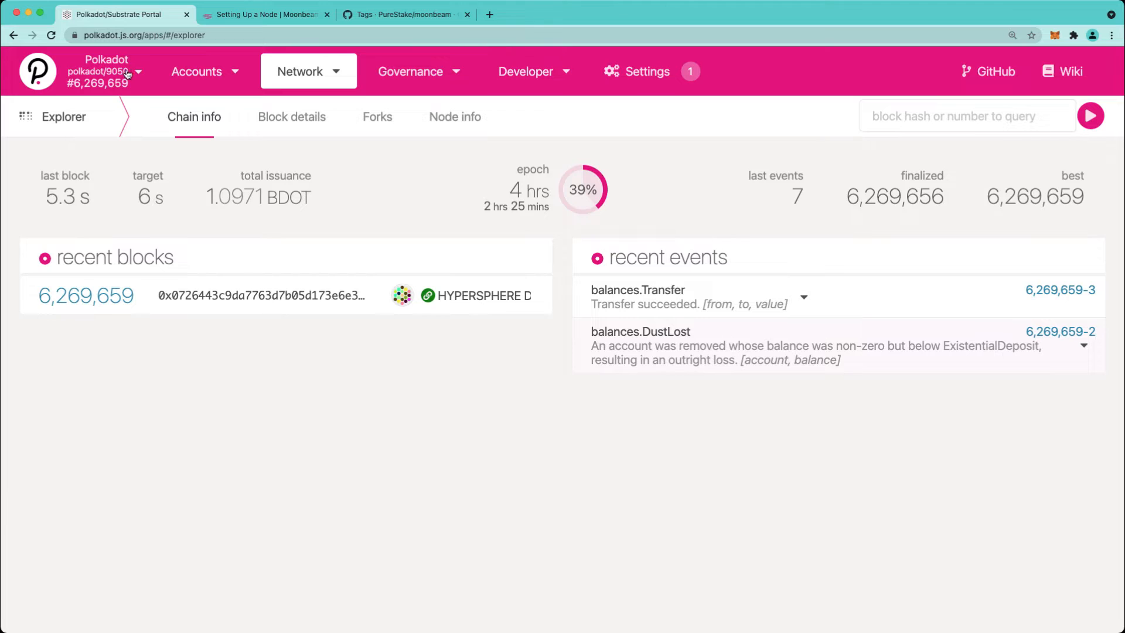
# Step: Connect Polkadot.js Apps to Development > Local Node (127.0.0.1:9944) and copy the git clone command
pyautogui.click(100, 71)
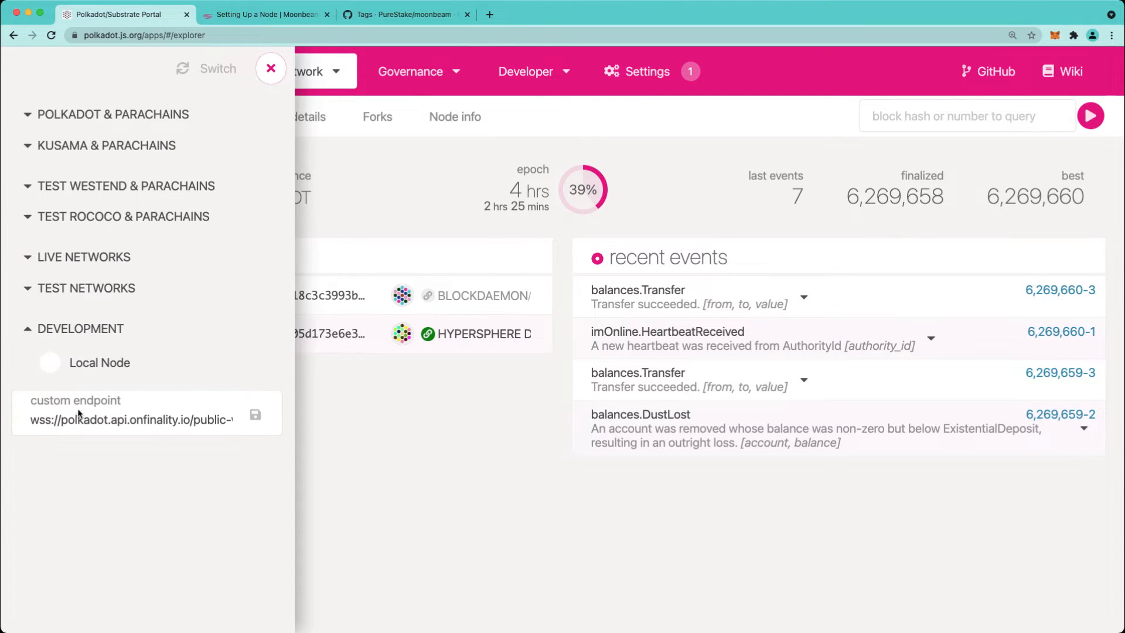
pyautogui.click(100, 362)
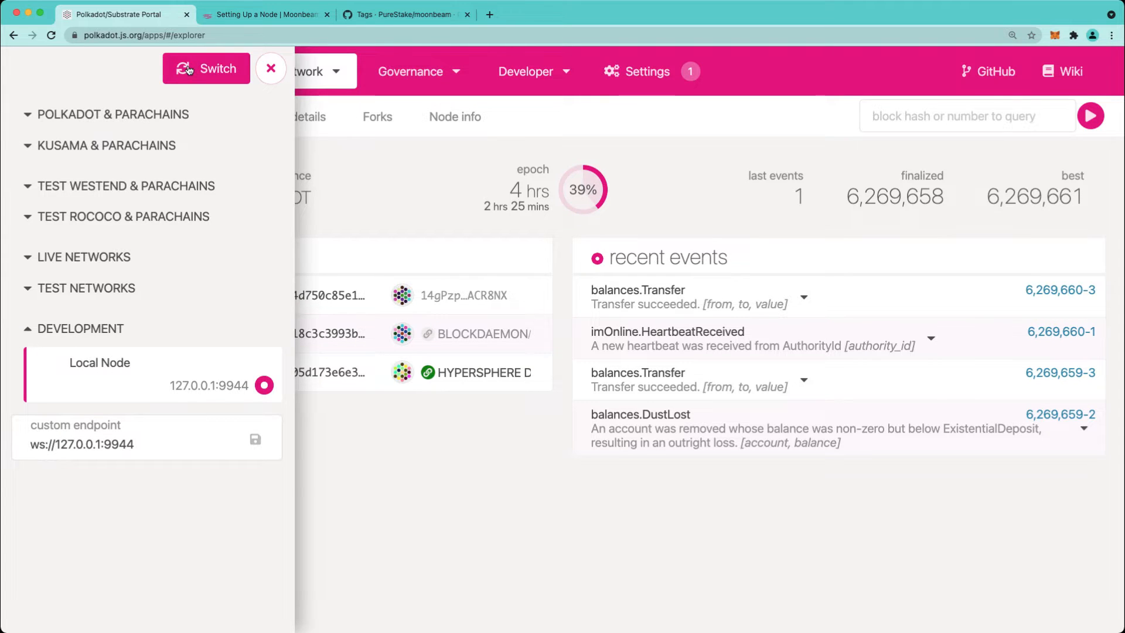
pyautogui.click(207, 68)
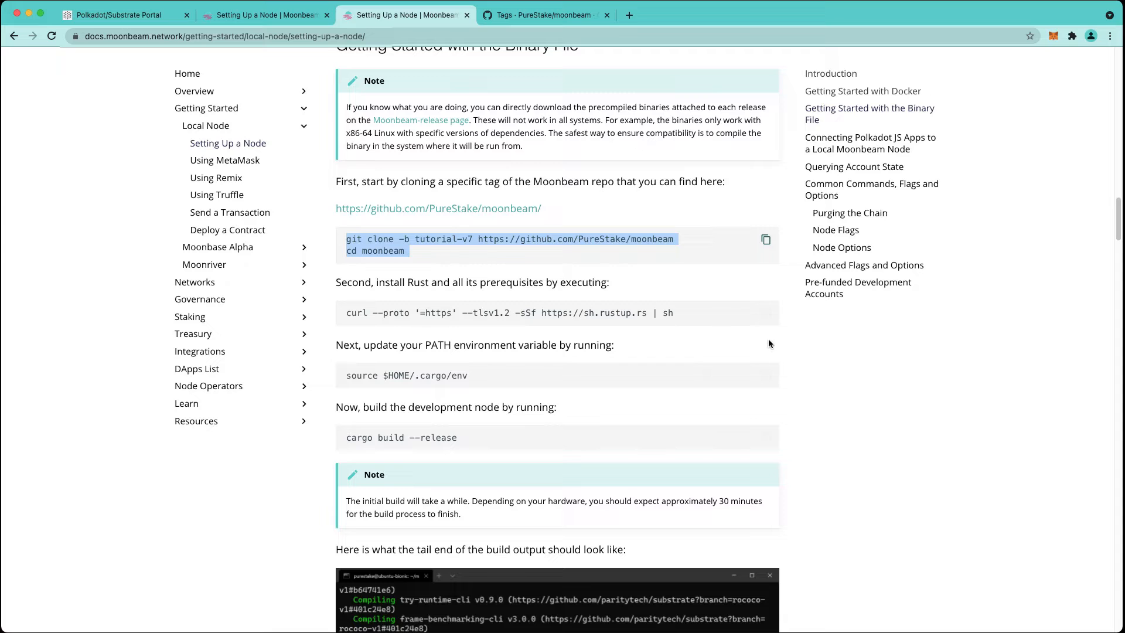
pyautogui.click(766, 313)
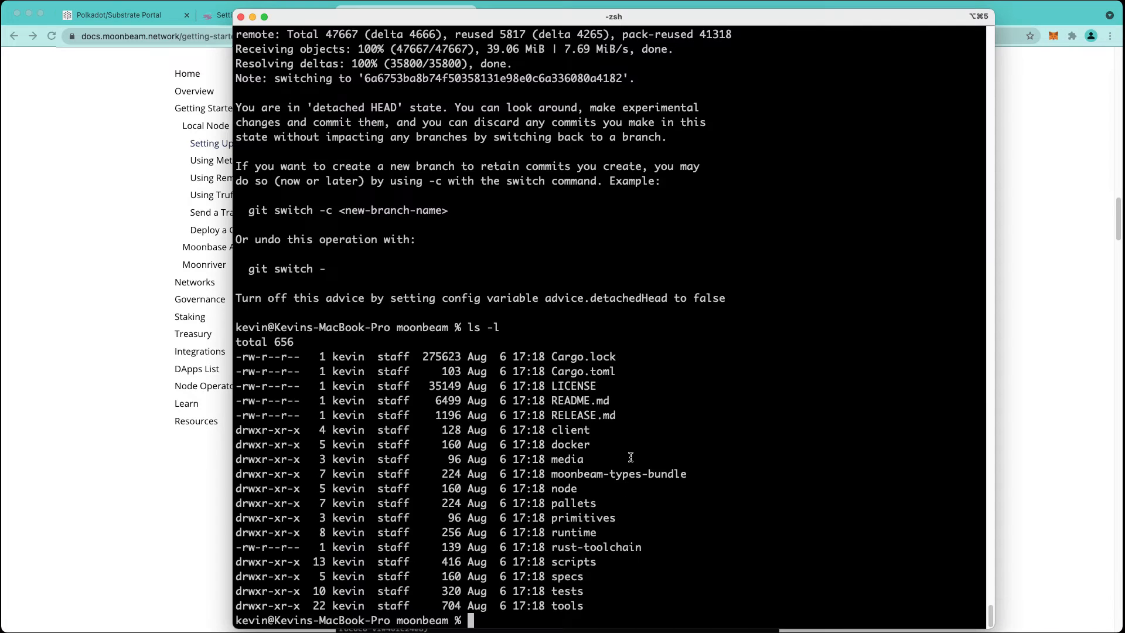
# Step: Install Rust via the rustup script with option 1 and run source $HOME/.cargo/env
pyautogui.write("curl --proto '=https' --tlsv1.2 -sSf https://sh.rustup.rs | sh")
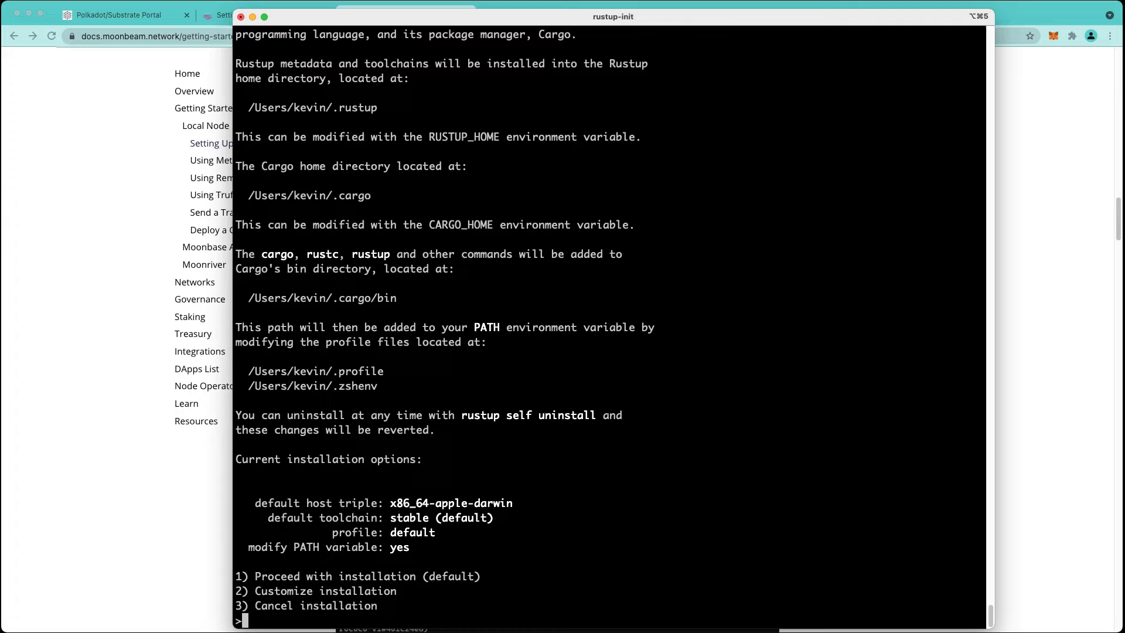
pyautogui.write('1')
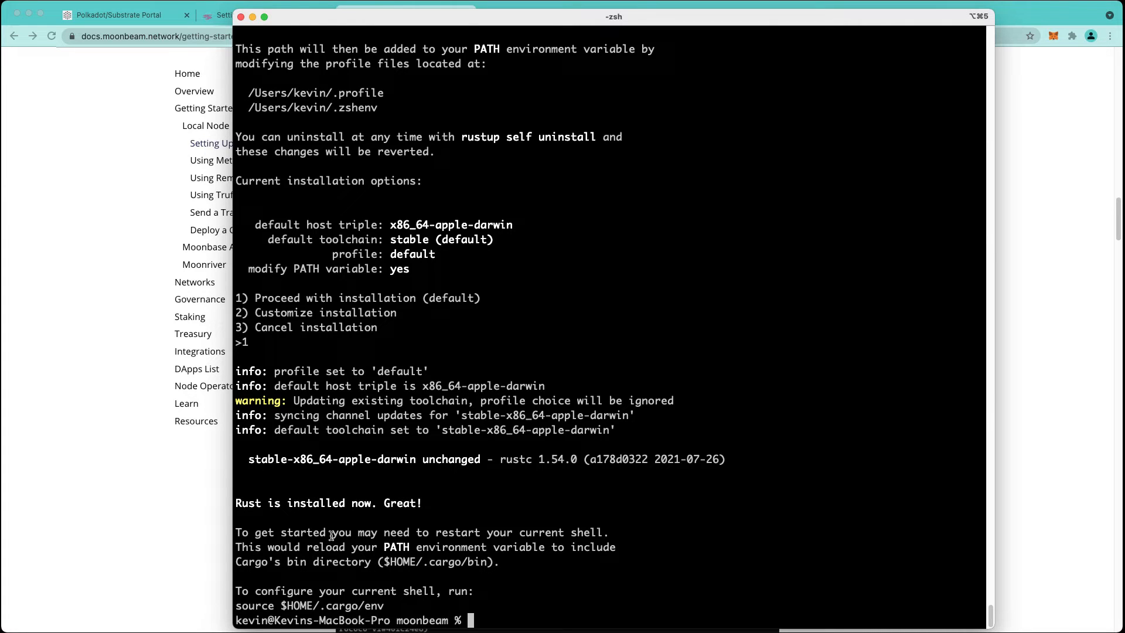
pyautogui.moveTo(689, 553)
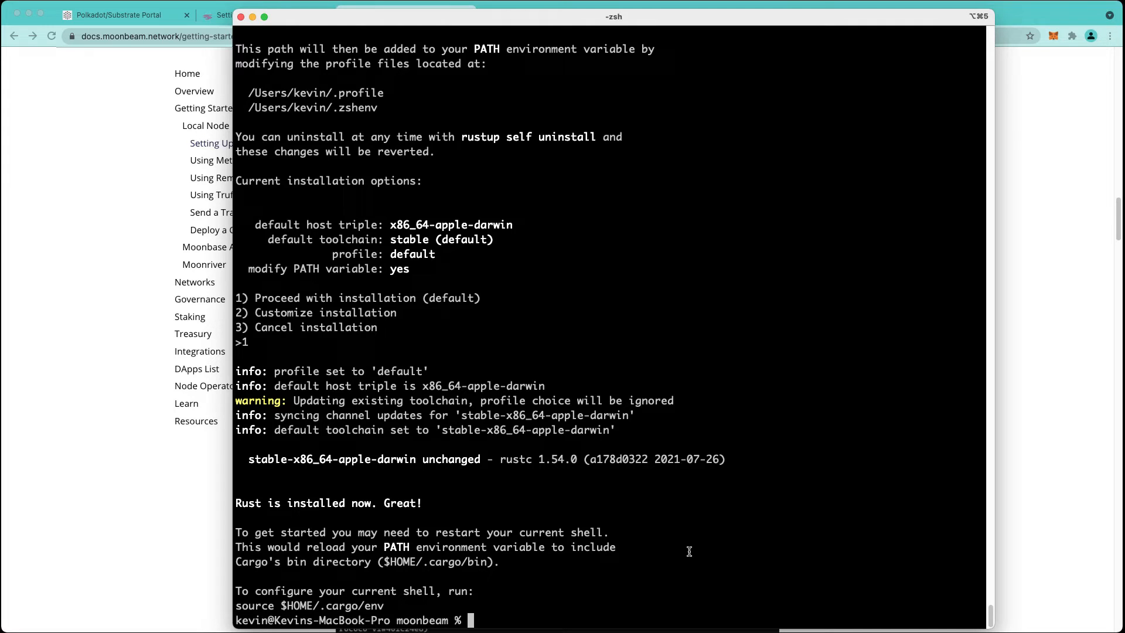
pyautogui.moveTo(237, 606); pyautogui.dragTo(385, 605)
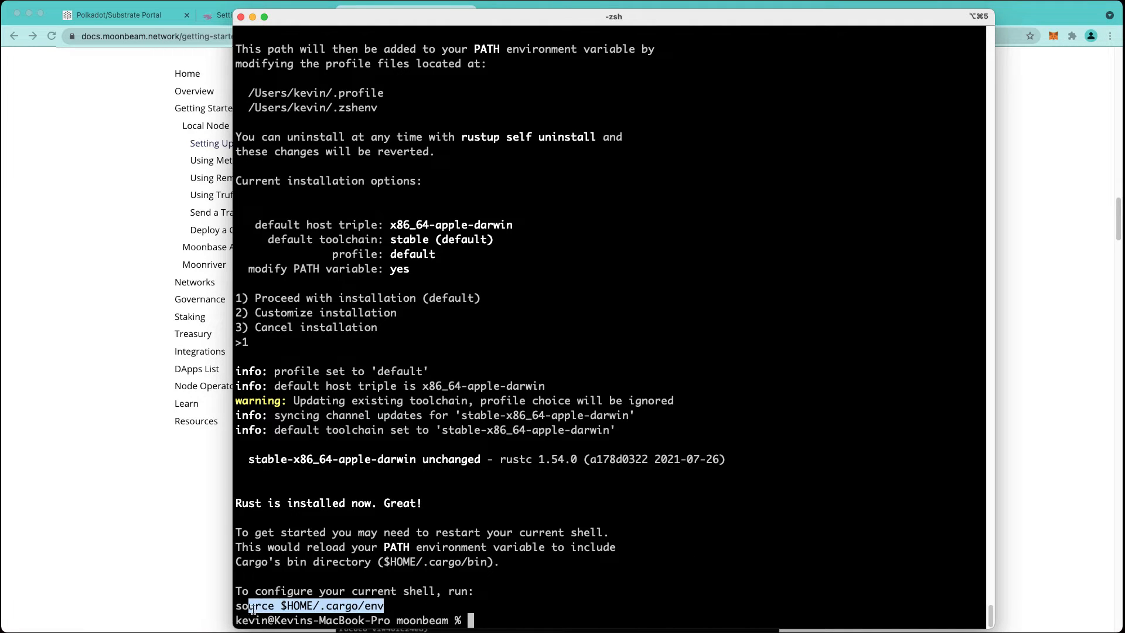
pyautogui.write('source $HOME/.cargo/env')
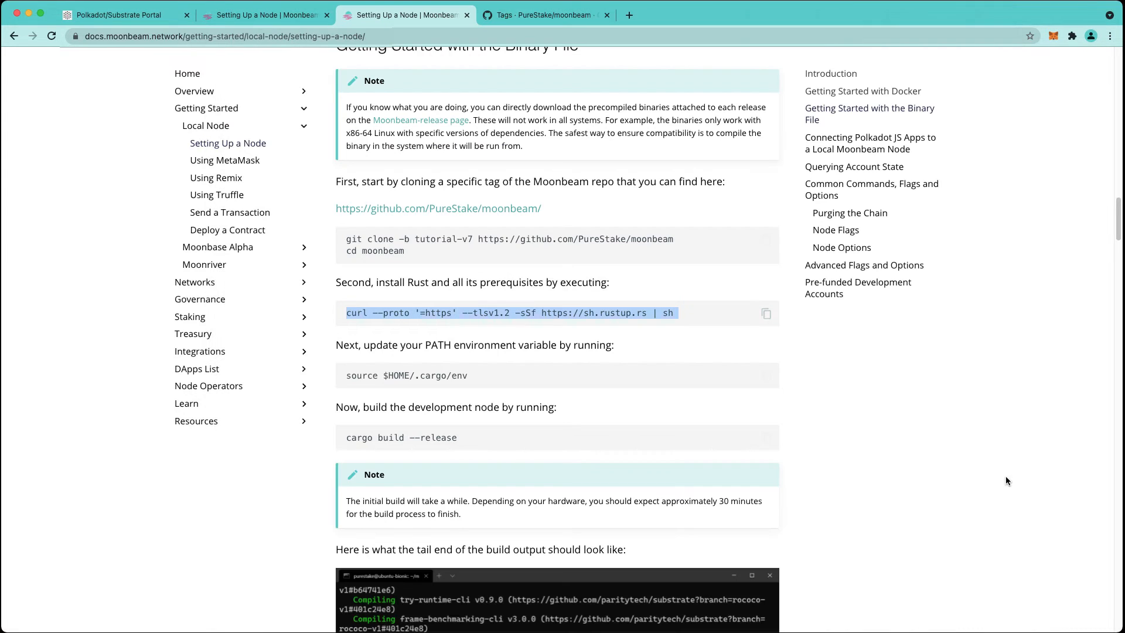
# Step: Build the node with cargo build --release and launch ./target/release/moonbeam --dev
pyautogui.scroll(-3)
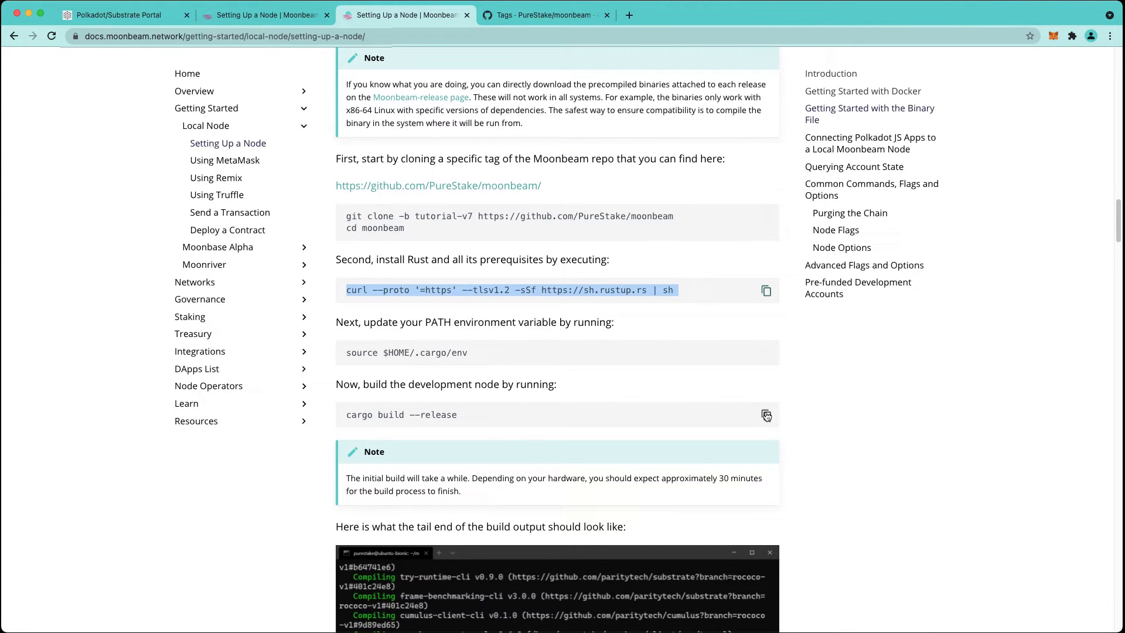
pyautogui.click(767, 415)
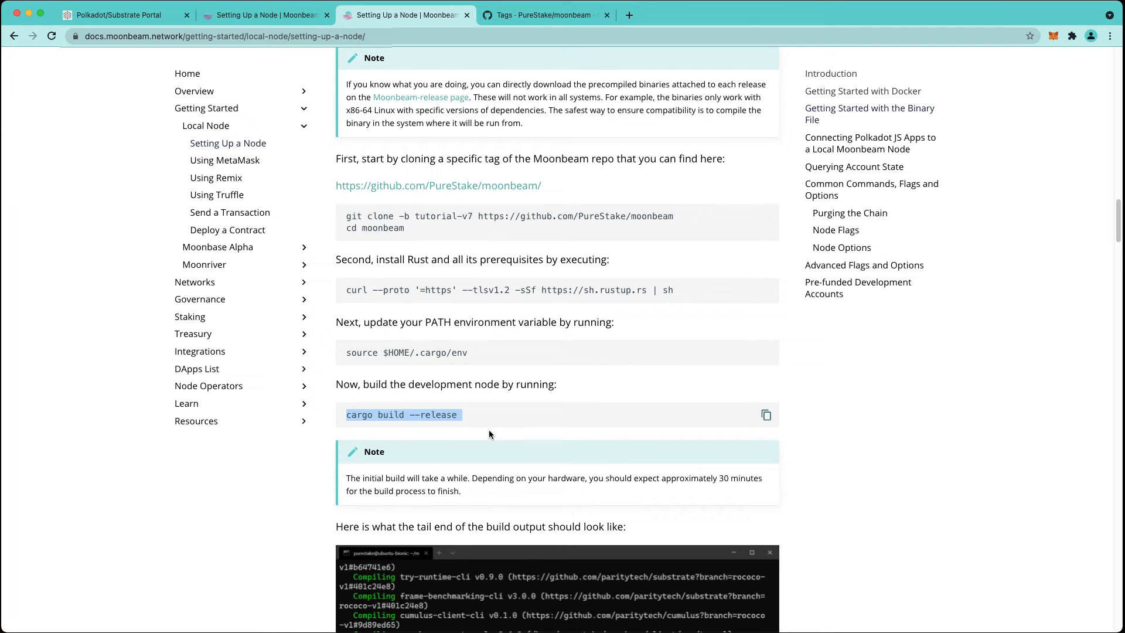
pyautogui.scroll(-3)
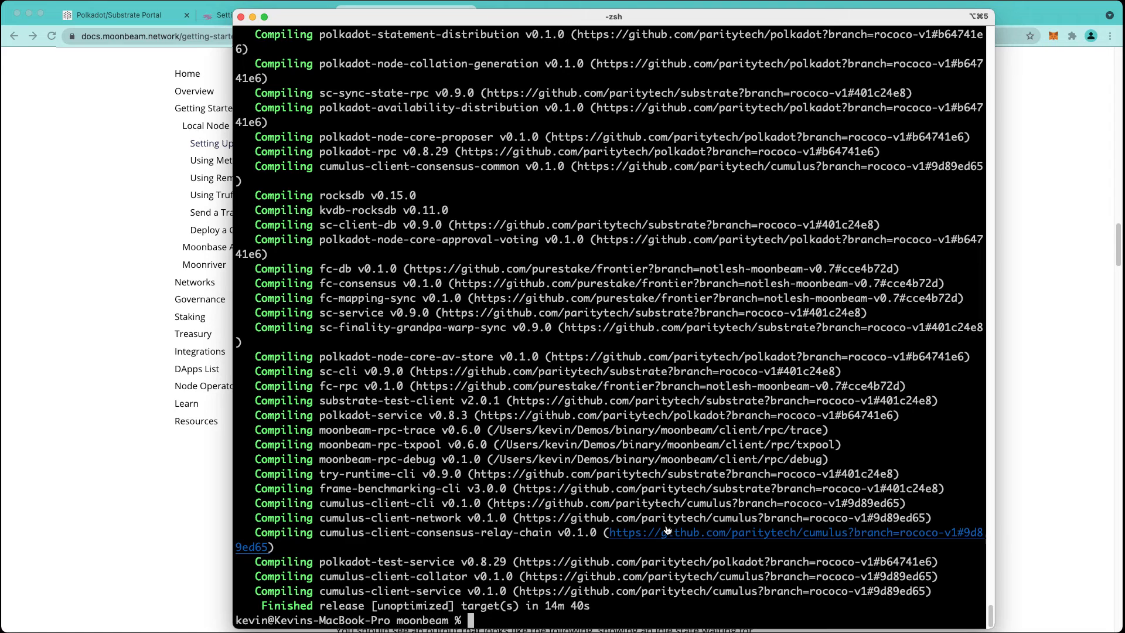
pyautogui.write('./target/release/moonbeam --dev')
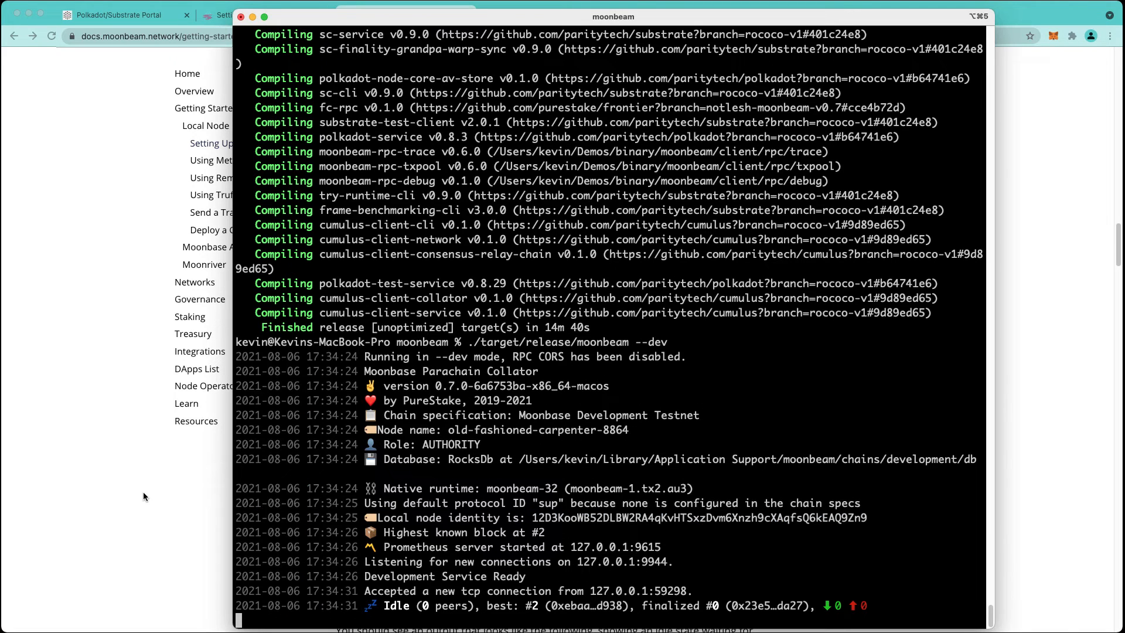
pyautogui.moveTo(120, 87)
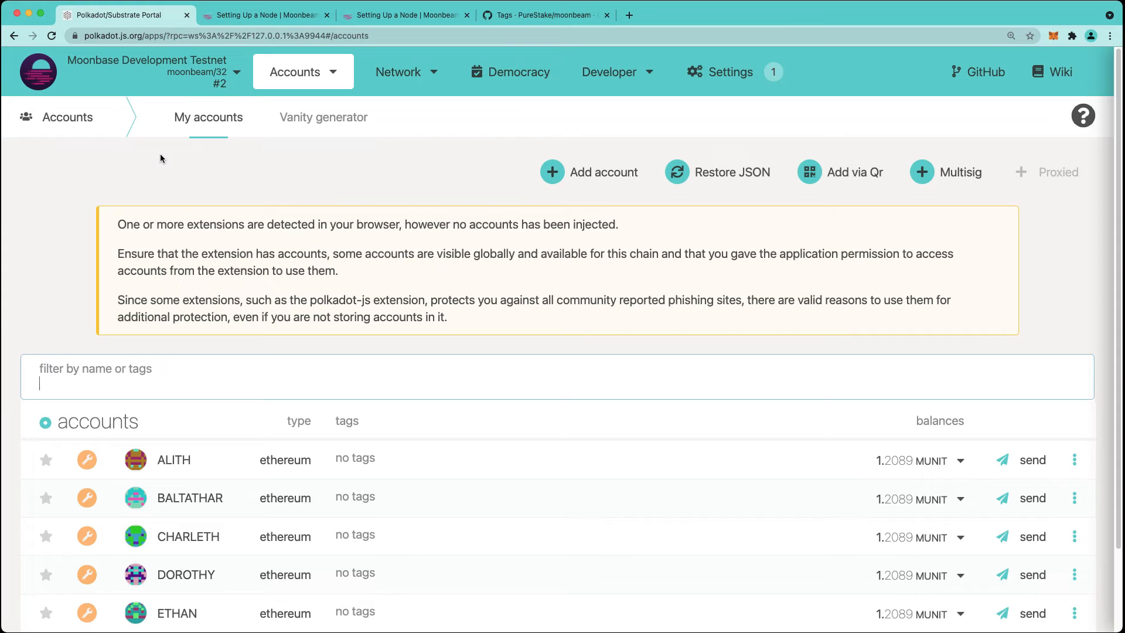
# Step: Check the explorer, then start a send-funds form from BALTATHAR in Accounts
pyautogui.click(406, 71)
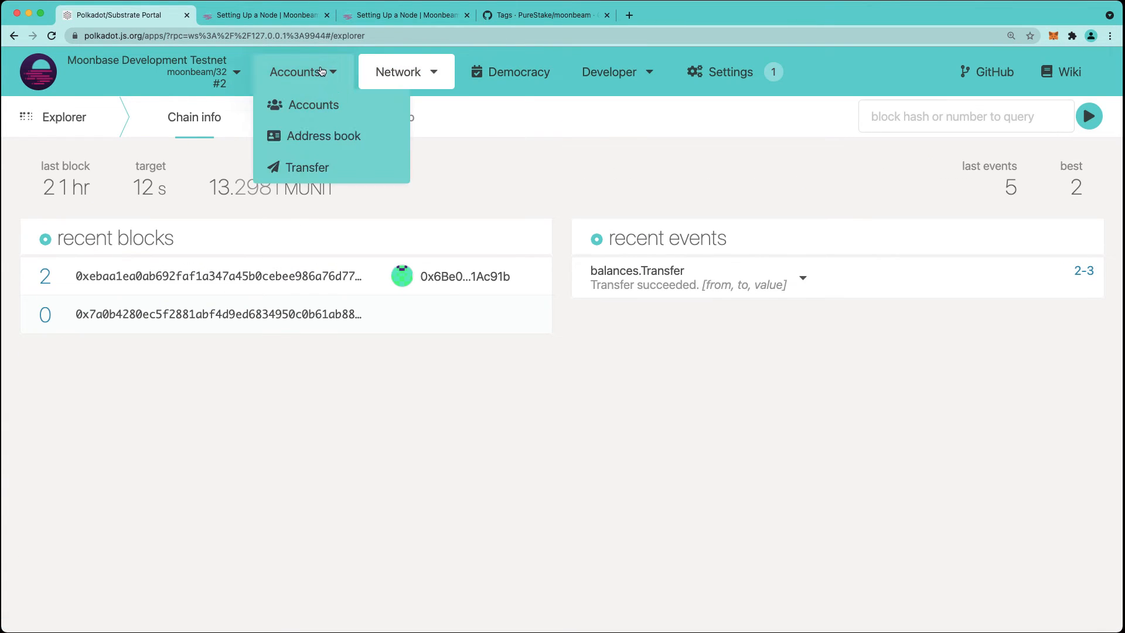
pyautogui.click(313, 105)
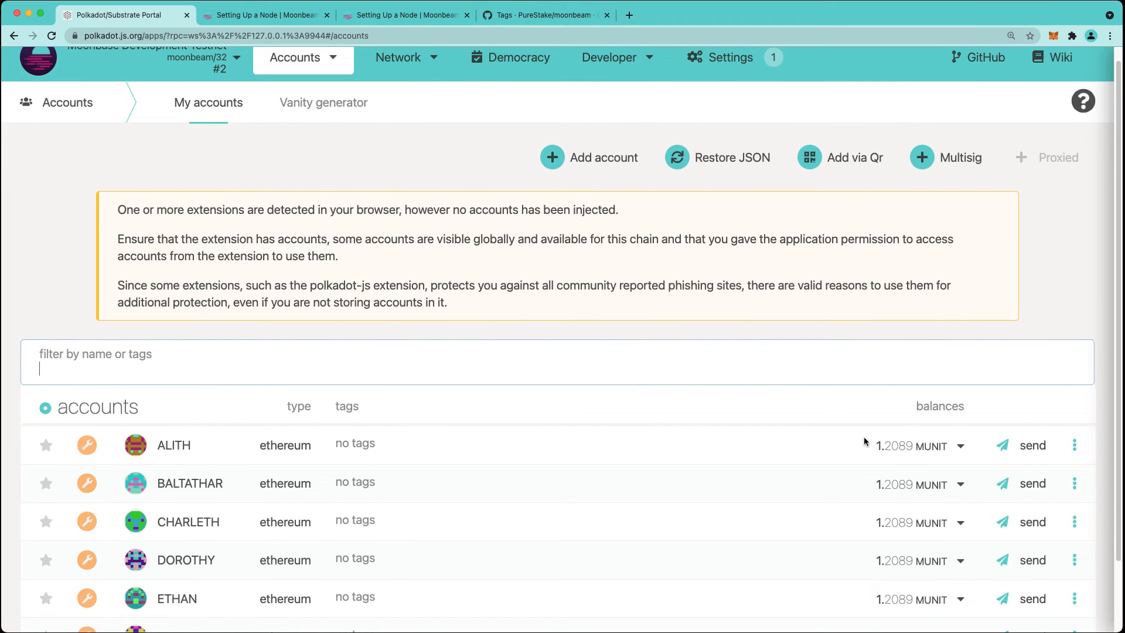
pyautogui.moveTo(1033, 483)
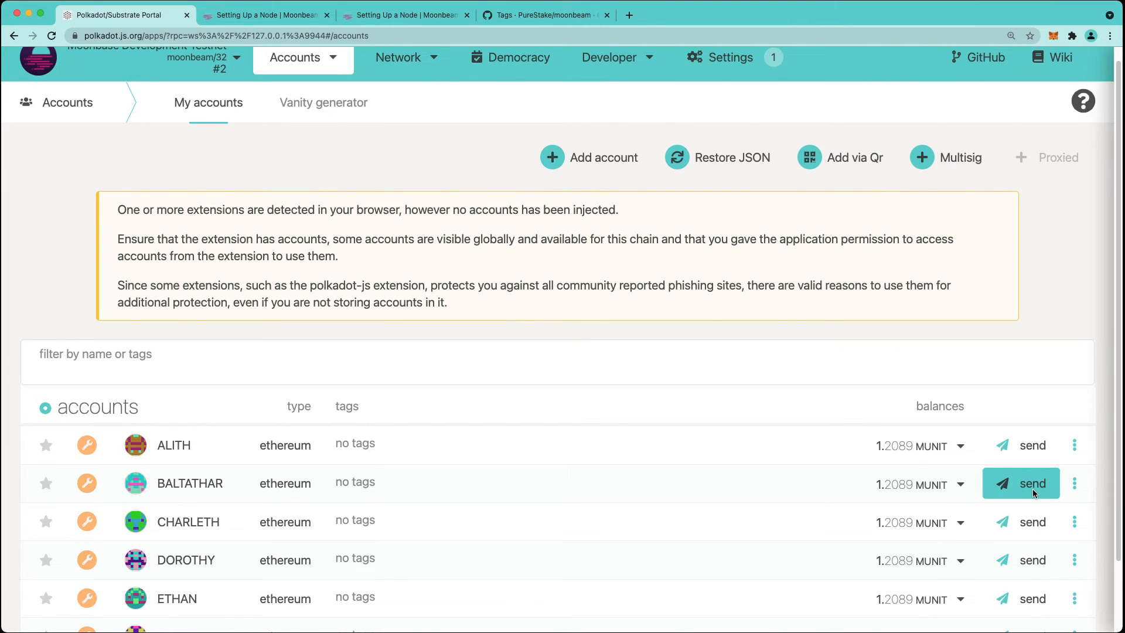
pyautogui.click(1033, 485)
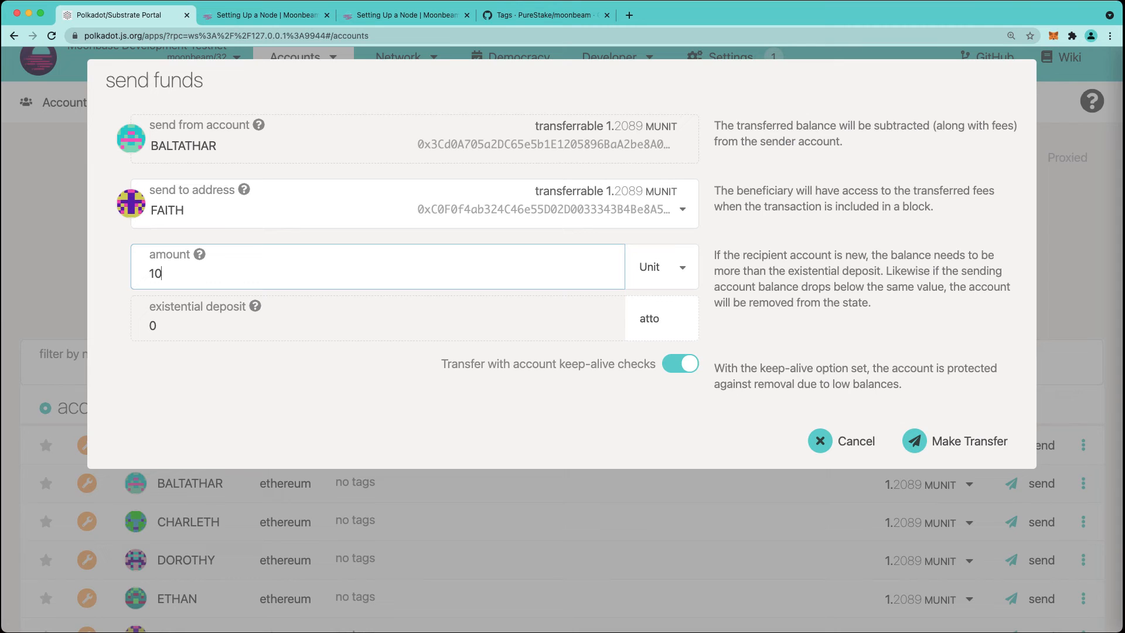
# Step: Submit the BALTATHAR-to-FAITH transfer and view block #3 in the explorer
pyautogui.click(968, 441)
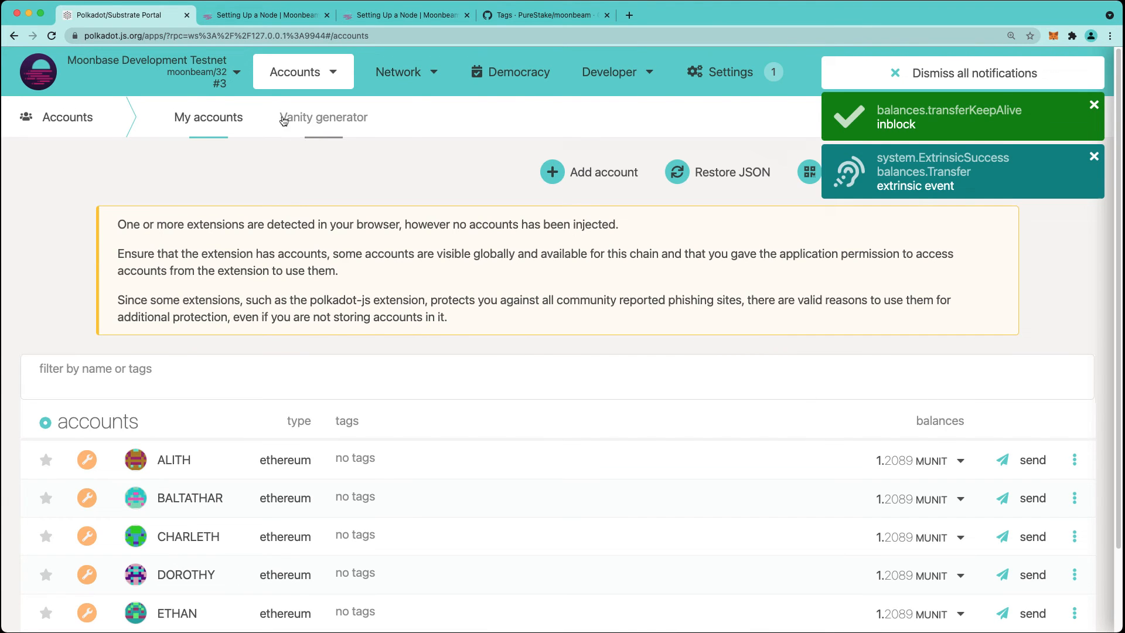
pyautogui.click(398, 71)
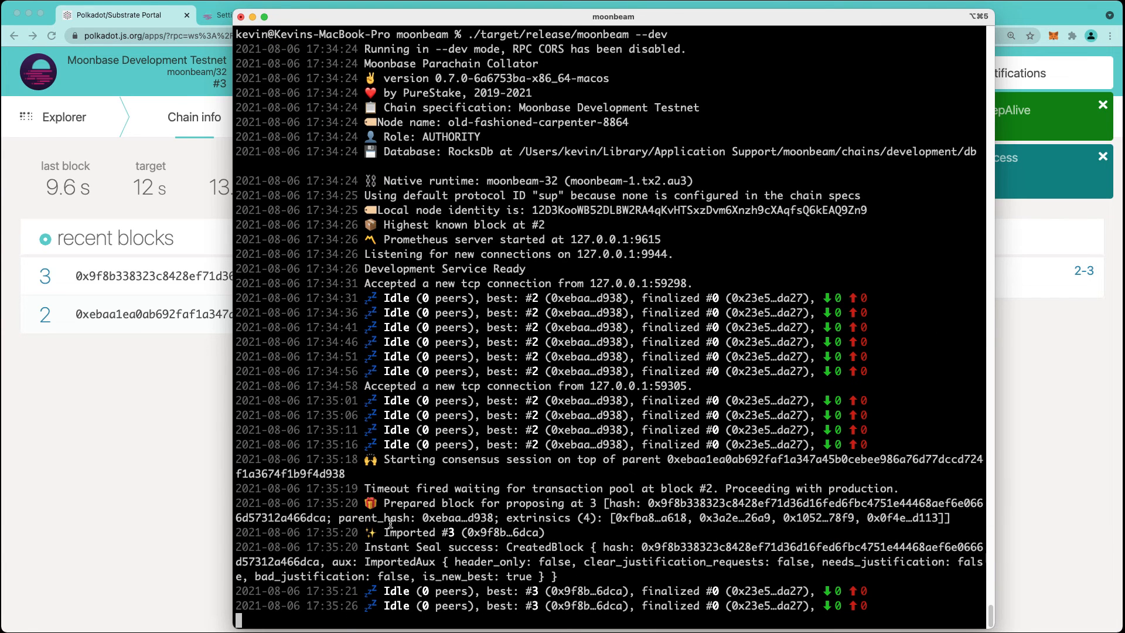
pyautogui.scroll(-3)
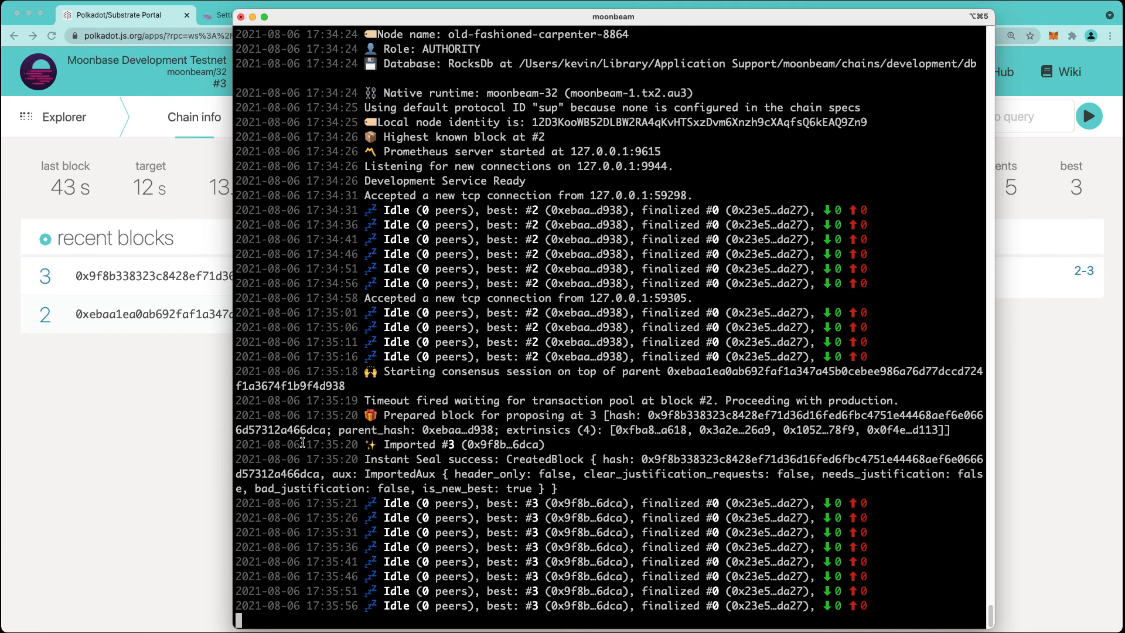